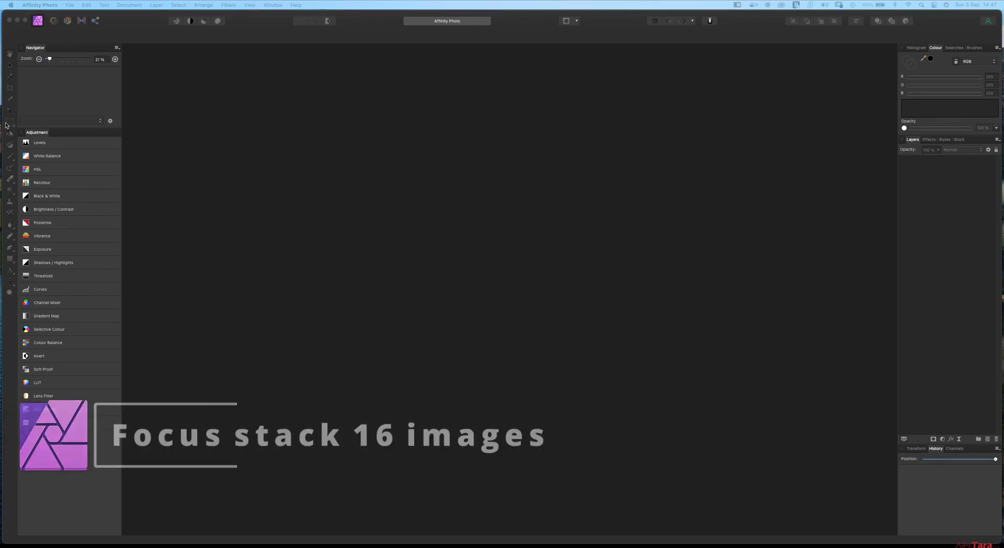
# Step: Open IMG_3909_work.afphoto from the Lesson images folder
pyautogui.click(67, 4)
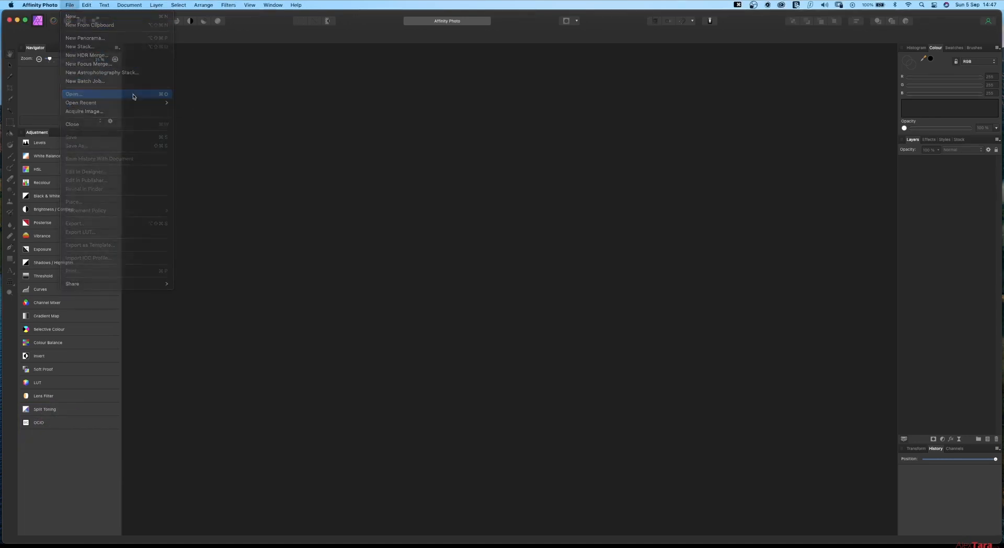
pyautogui.click(72, 95)
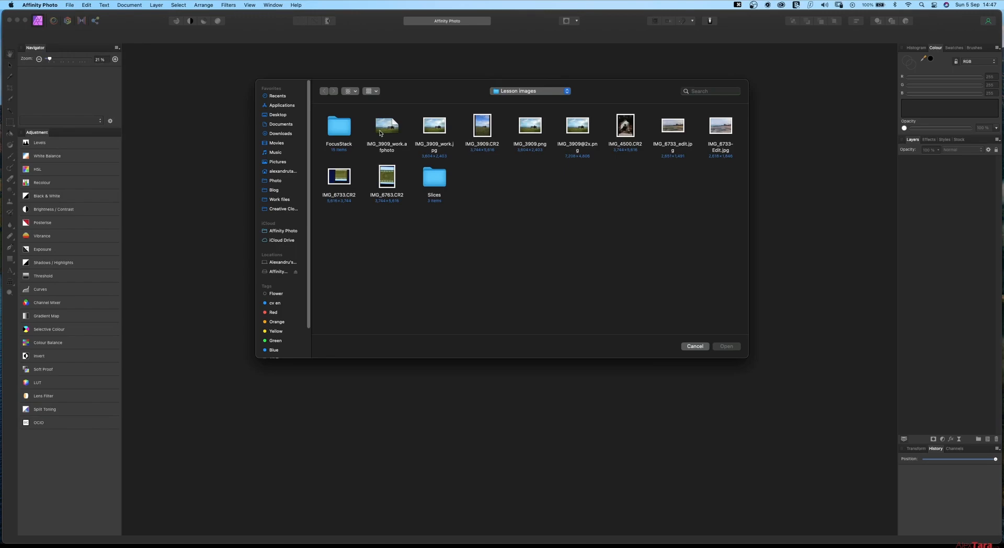
pyautogui.click(386, 125)
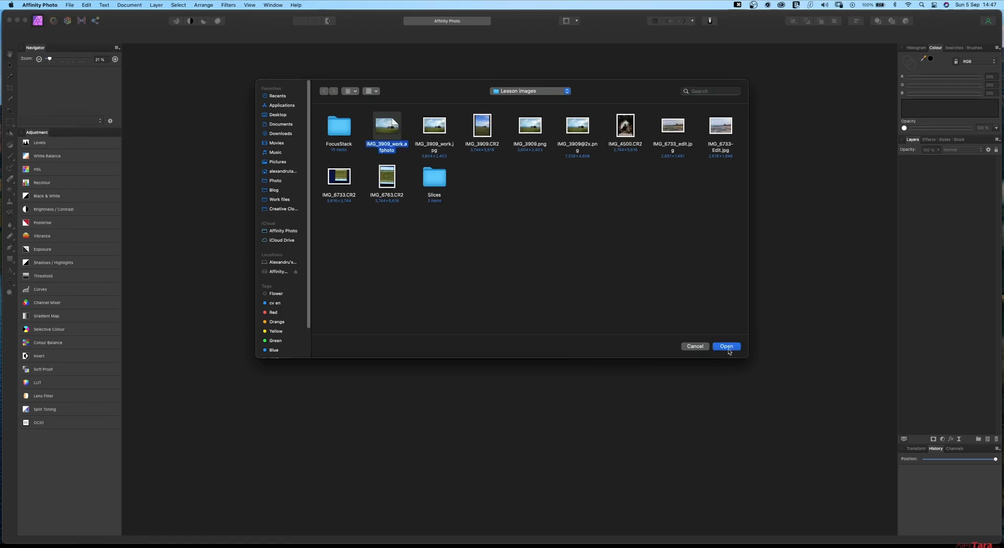
pyautogui.click(726, 346)
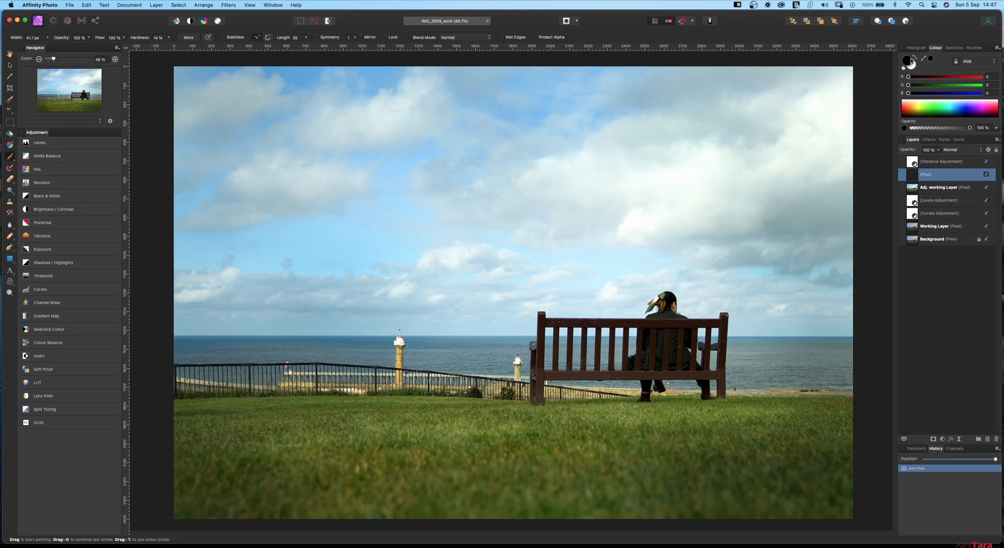
# Step: Pick the red swatch as the painting colour
pyautogui.click(907, 59)
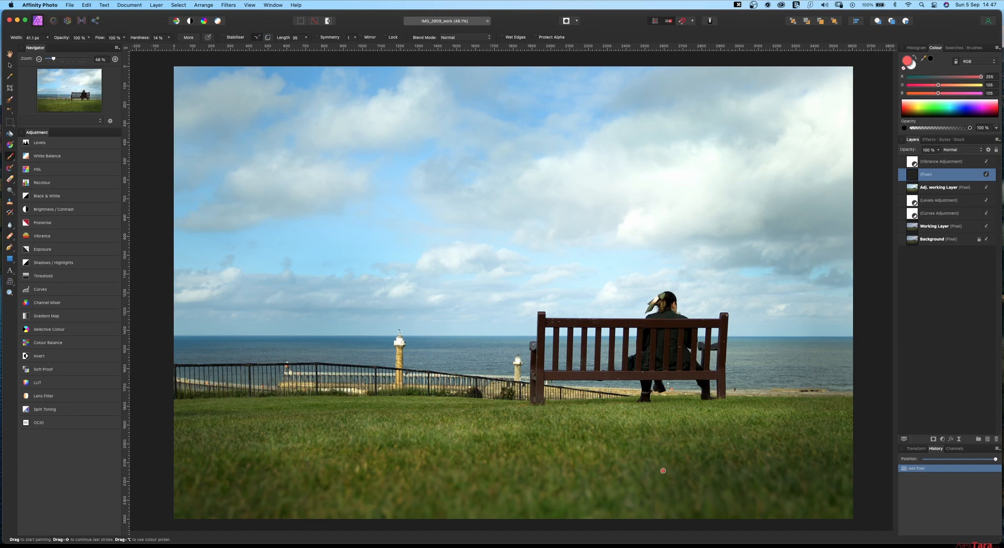
pyautogui.moveTo(576, 434)
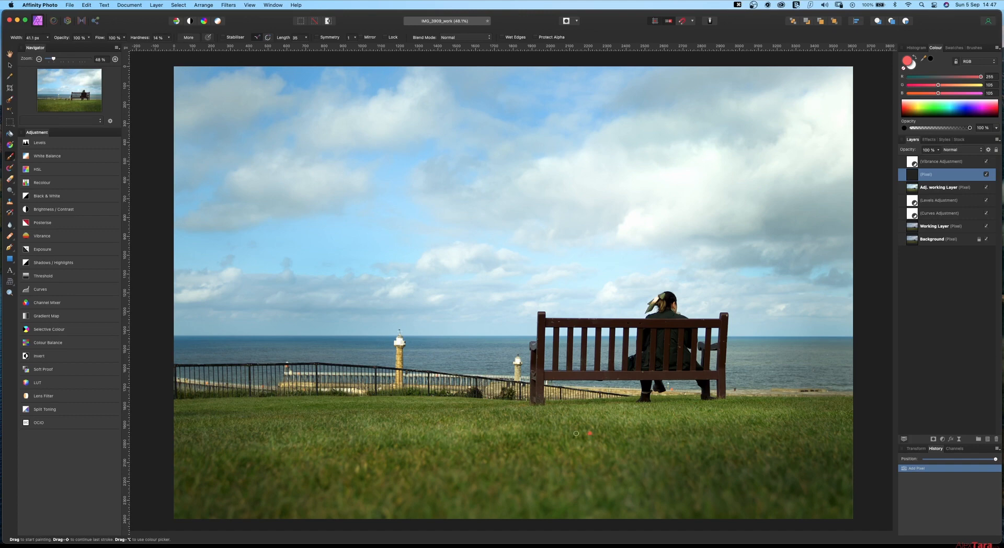
pyautogui.moveTo(211, 442)
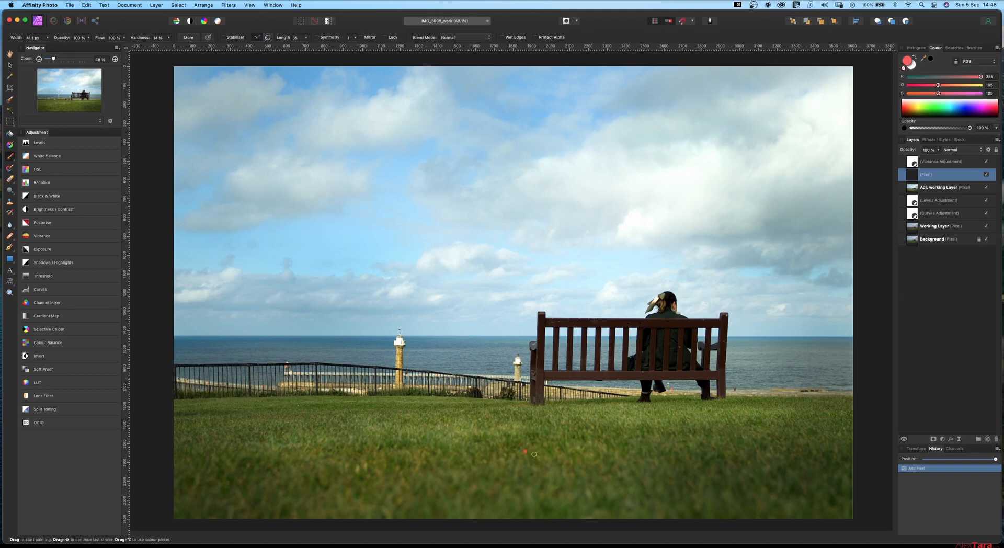
pyautogui.moveTo(548, 473)
pyautogui.write('12')
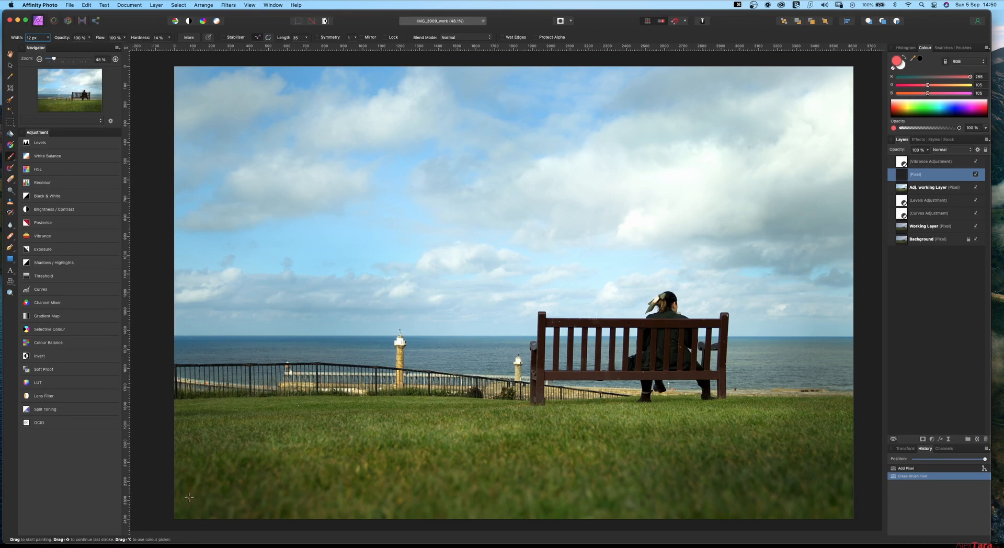
# Step: Draw red horizontal lines banding the grass and circle the lighthouses
pyautogui.moveTo(178, 495); pyautogui.dragTo(220, 494)
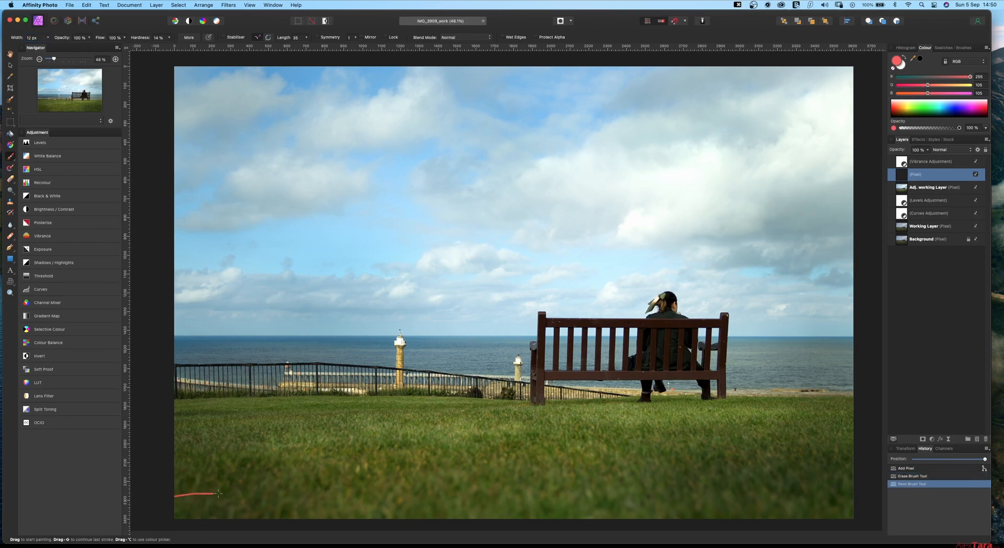
pyautogui.moveTo(220, 494); pyautogui.dragTo(851, 483)
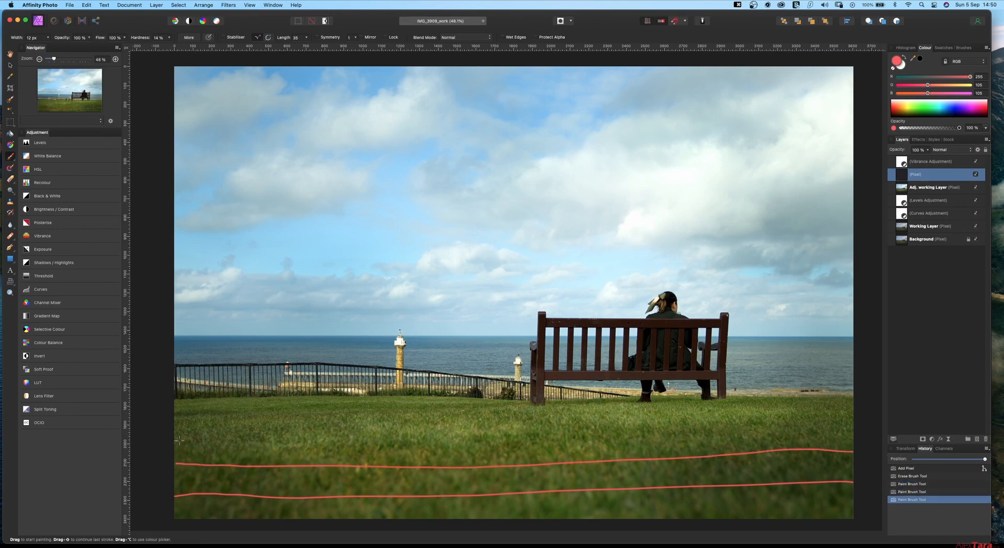
pyautogui.moveTo(186, 449); pyautogui.dragTo(832, 438)
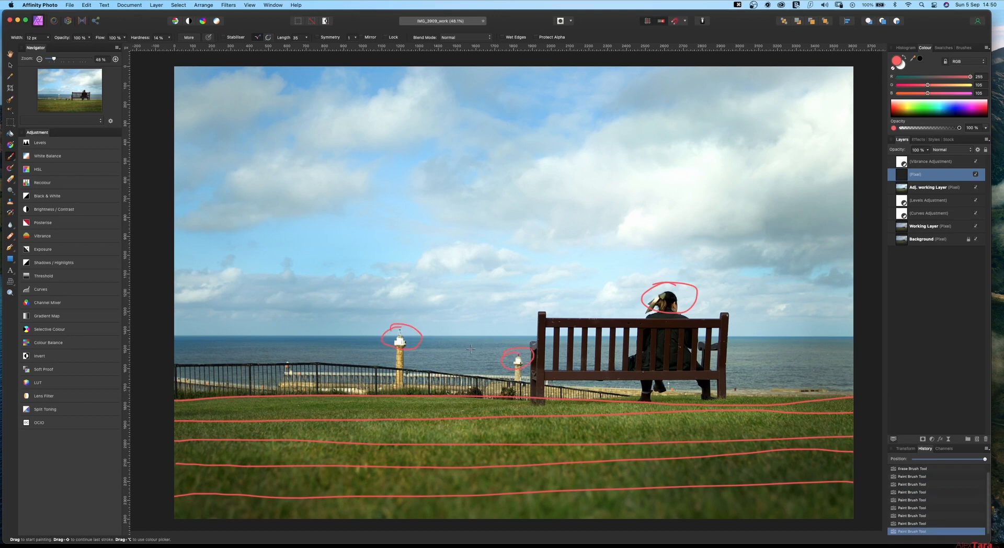
# Step: Circle spots on the sea, number the grass bands 1 to 5 and scribble in the circles
pyautogui.moveTo(461, 355); pyautogui.dragTo(486, 350)
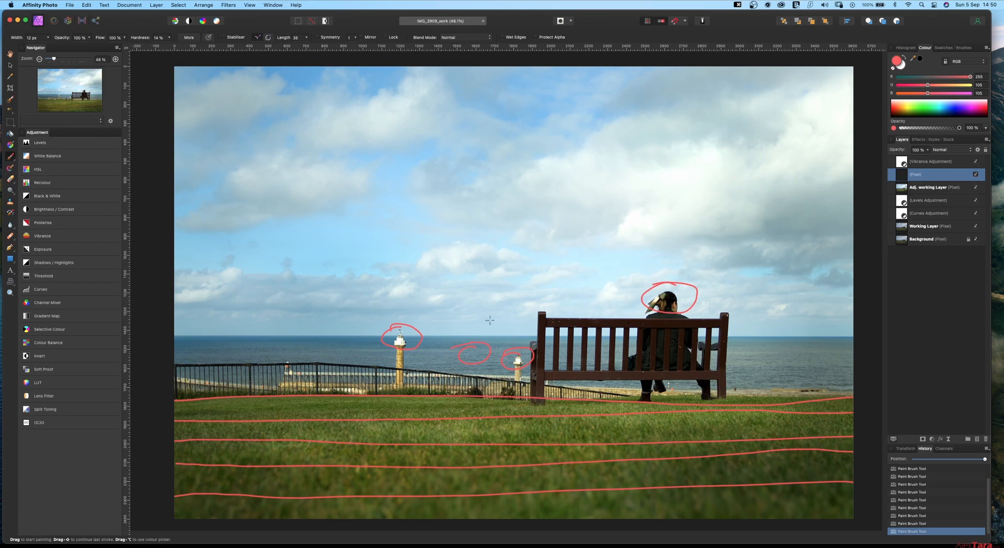
pyautogui.moveTo(323, 339); pyautogui.dragTo(359, 326)
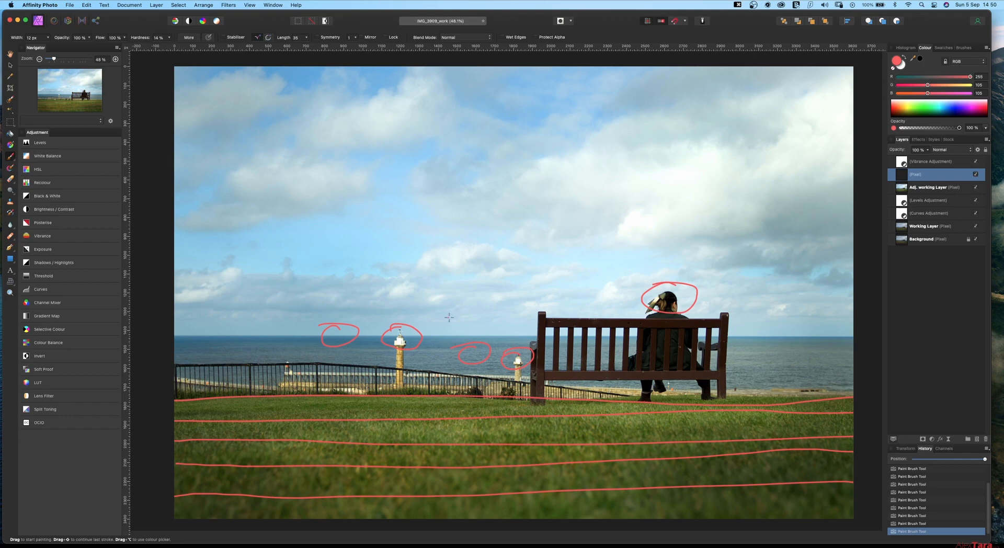
pyautogui.moveTo(442, 323); pyautogui.dragTo(467, 319)
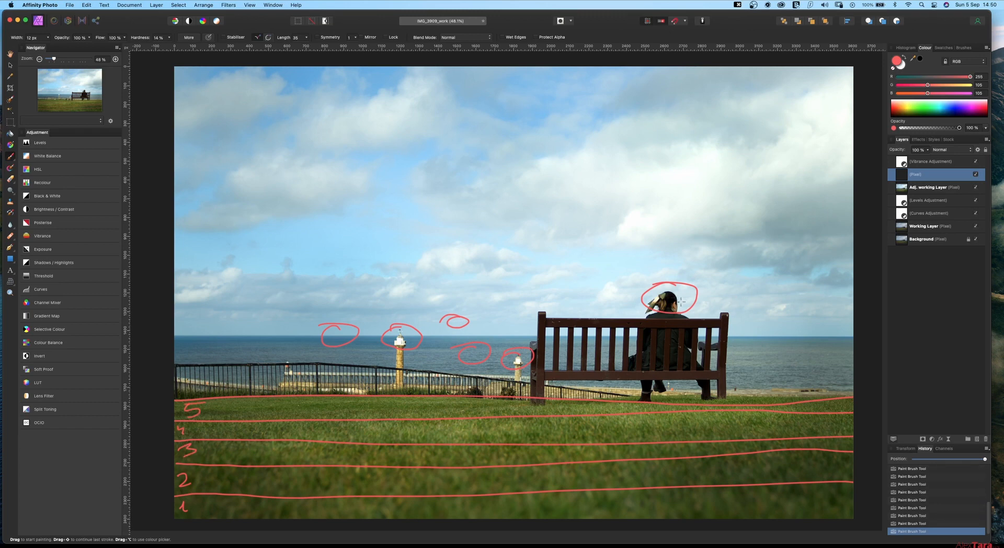
pyautogui.moveTo(704, 288); pyautogui.dragTo(727, 301)
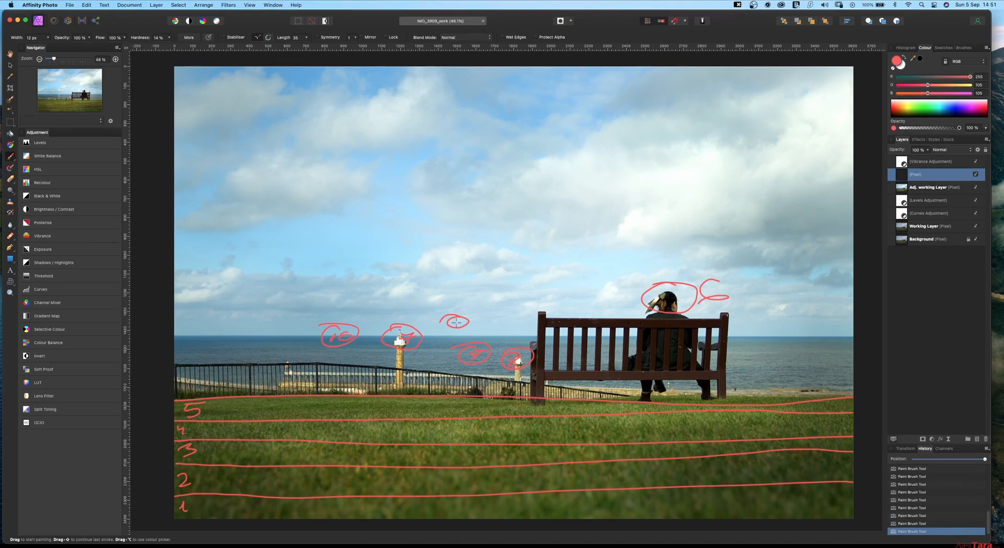
pyautogui.moveTo(347, 447)
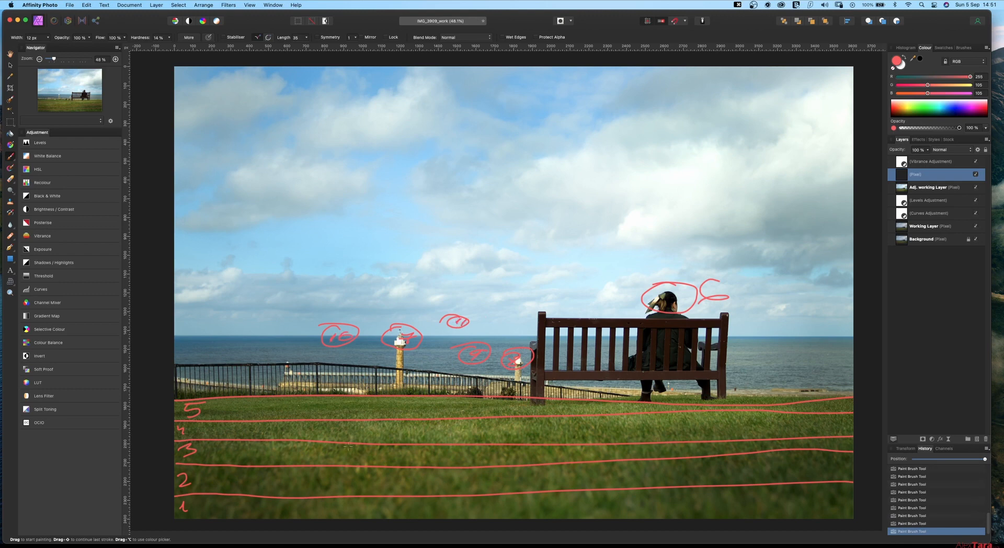
pyautogui.moveTo(251, 467)
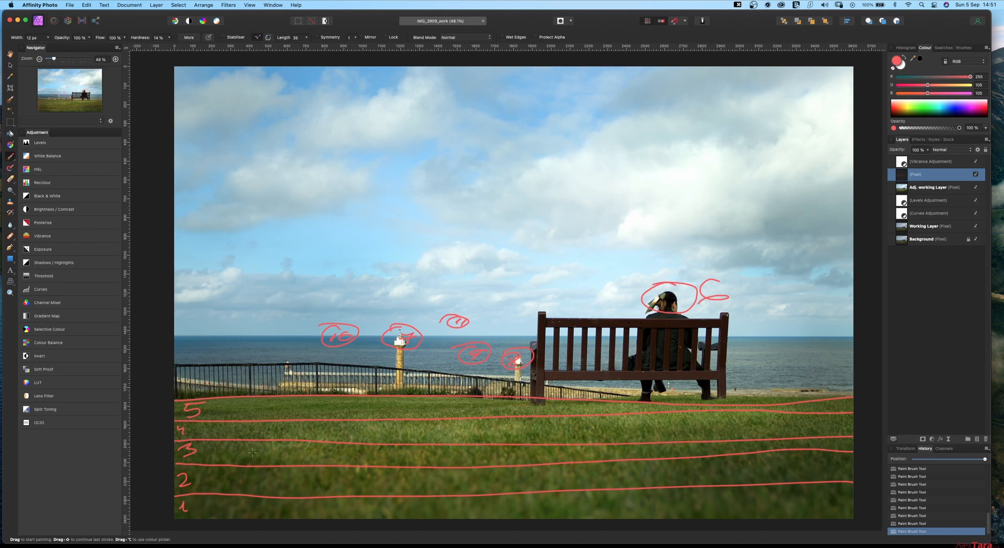
pyautogui.moveTo(315, 150)
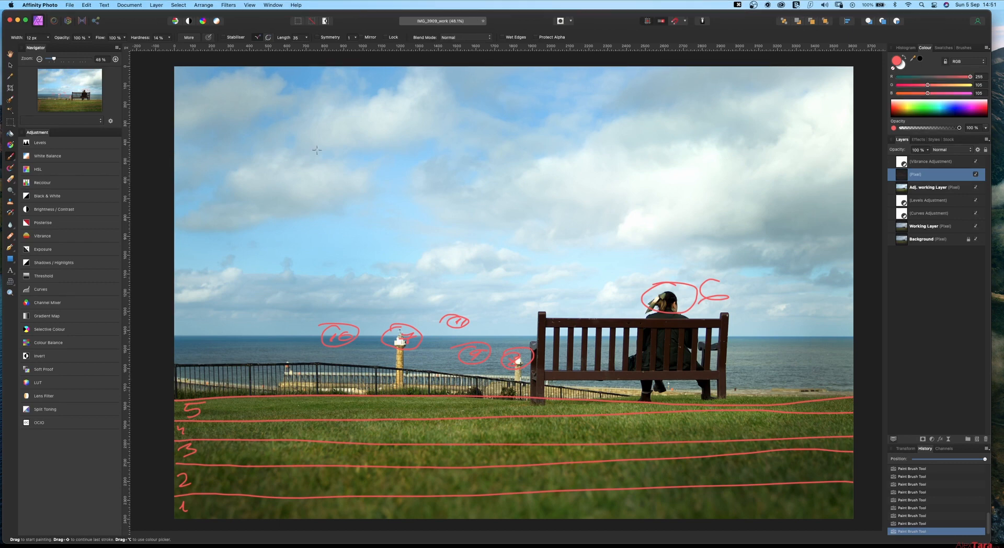
# Step: Draw vertical red sky lines labelled 1, 2, 3 and 11, with an arrow and enclosing outline
pyautogui.moveTo(390, 107); pyautogui.dragTo(392, 200)
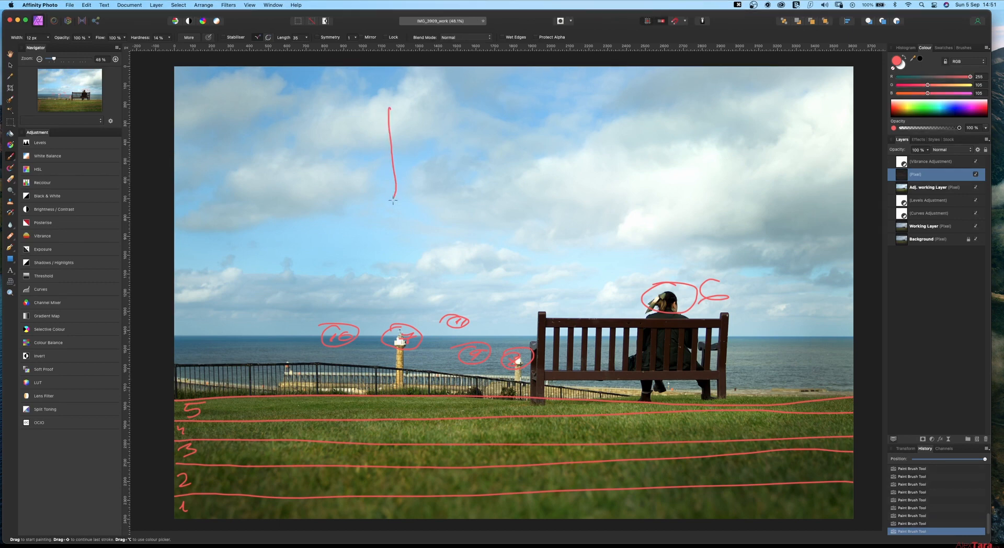
pyautogui.moveTo(401, 221); pyautogui.dragTo(397, 236)
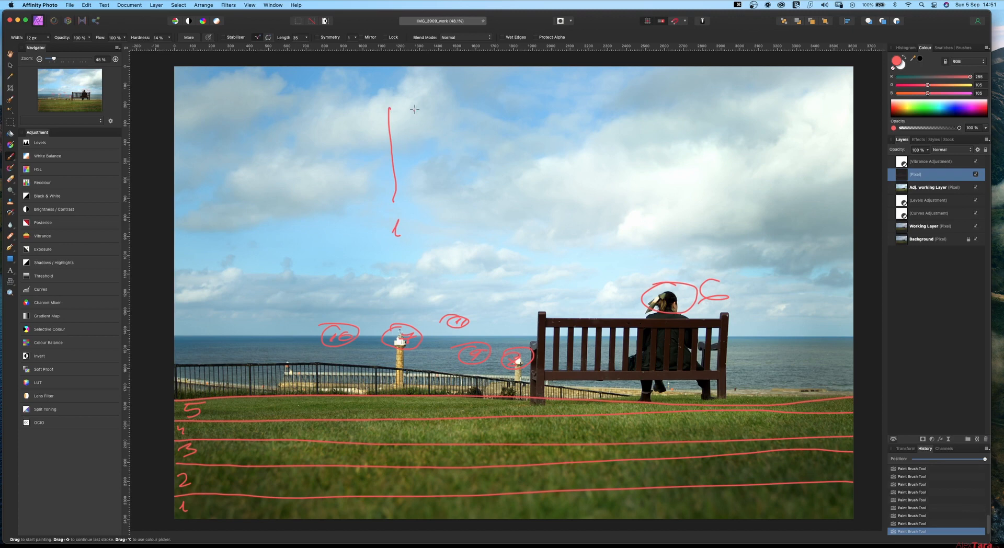
pyautogui.moveTo(426, 115); pyautogui.dragTo(452, 186)
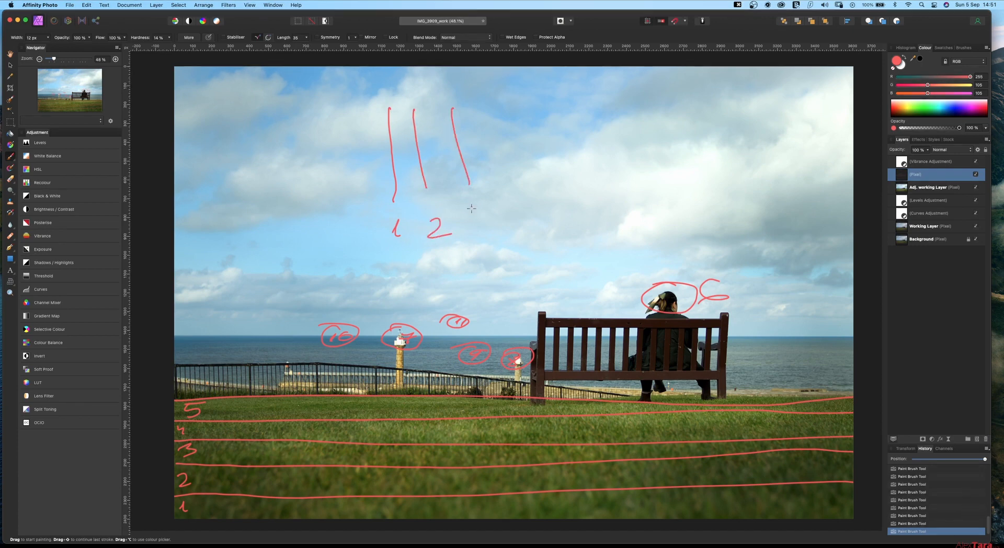
pyautogui.moveTo(489, 161); pyautogui.dragTo(588, 160)
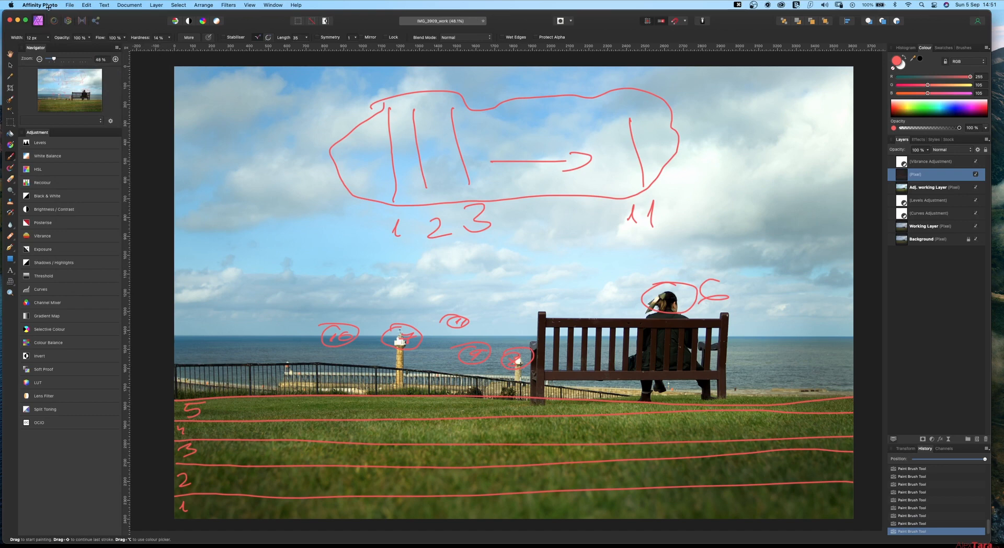
# Step: Close the annotated photo with Don't Save, leaving an empty workspace
pyautogui.click(71, 4)
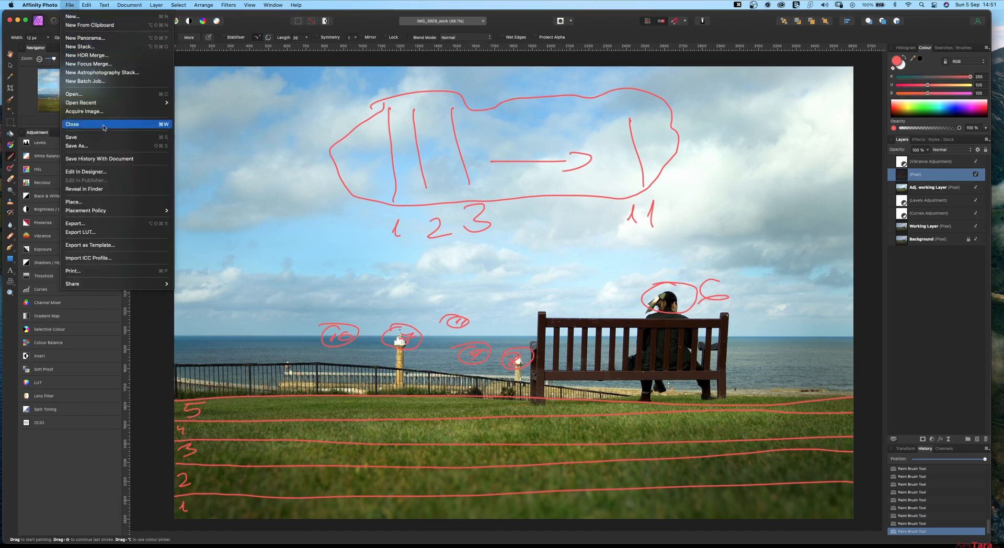
pyautogui.click(79, 123)
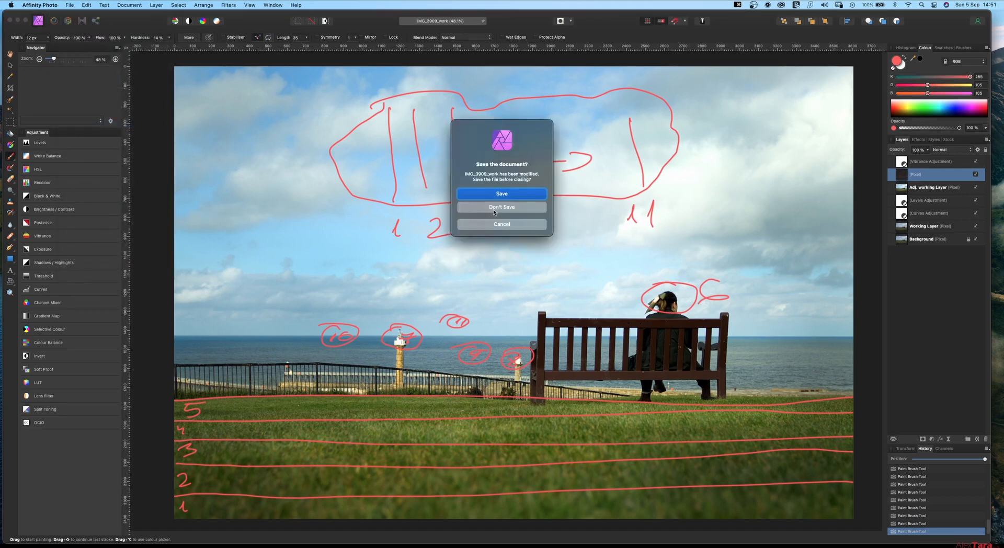
pyautogui.click(502, 206)
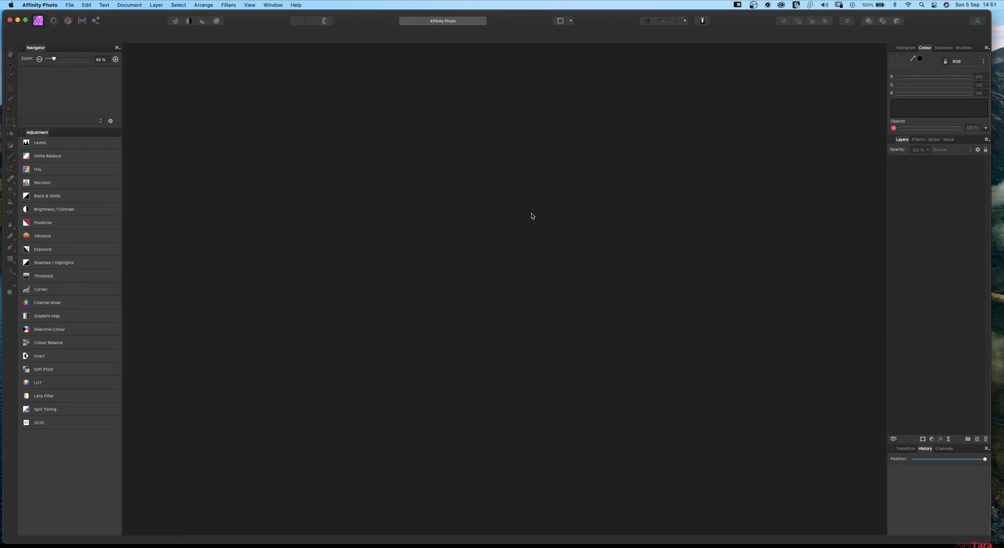
pyautogui.moveTo(112, 33)
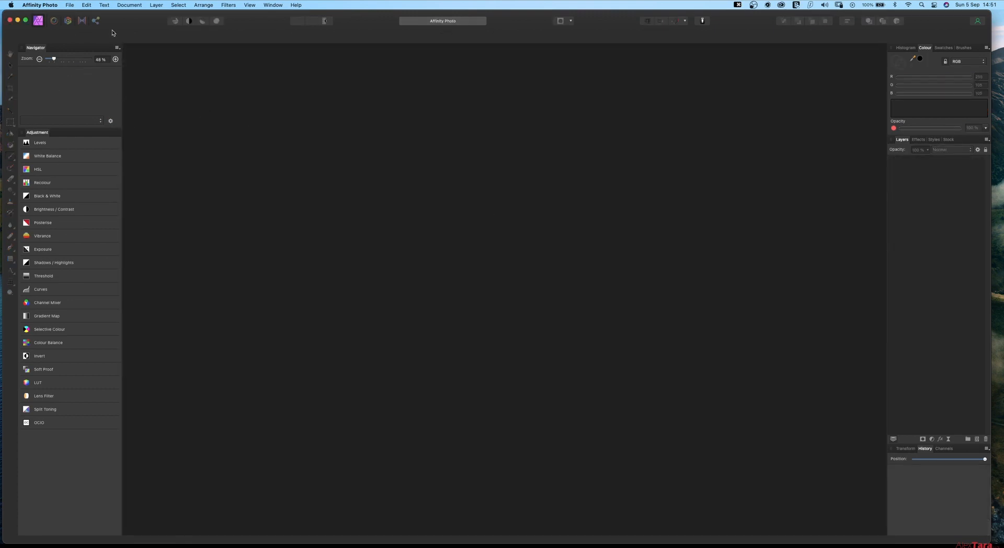
pyautogui.click(69, 4)
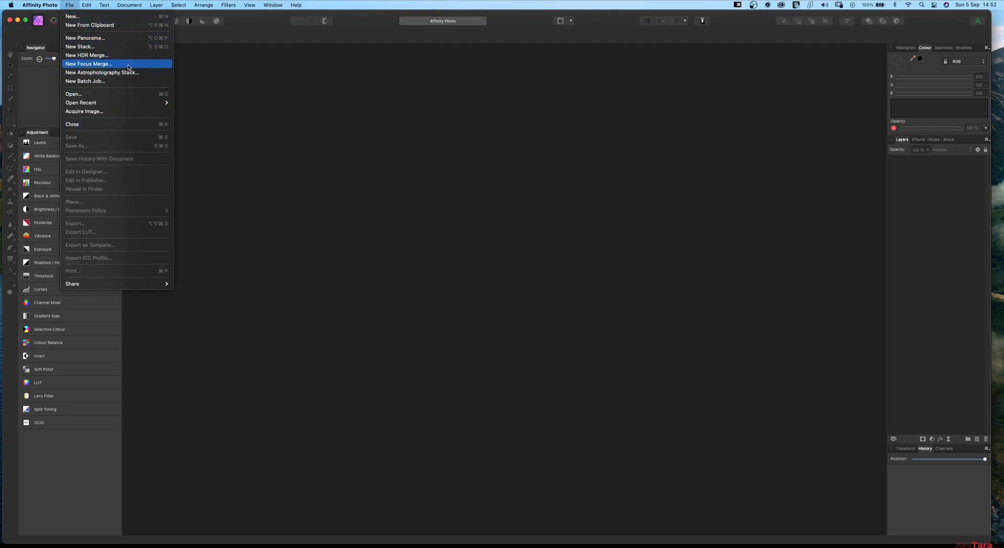
pyautogui.moveTo(136, 65)
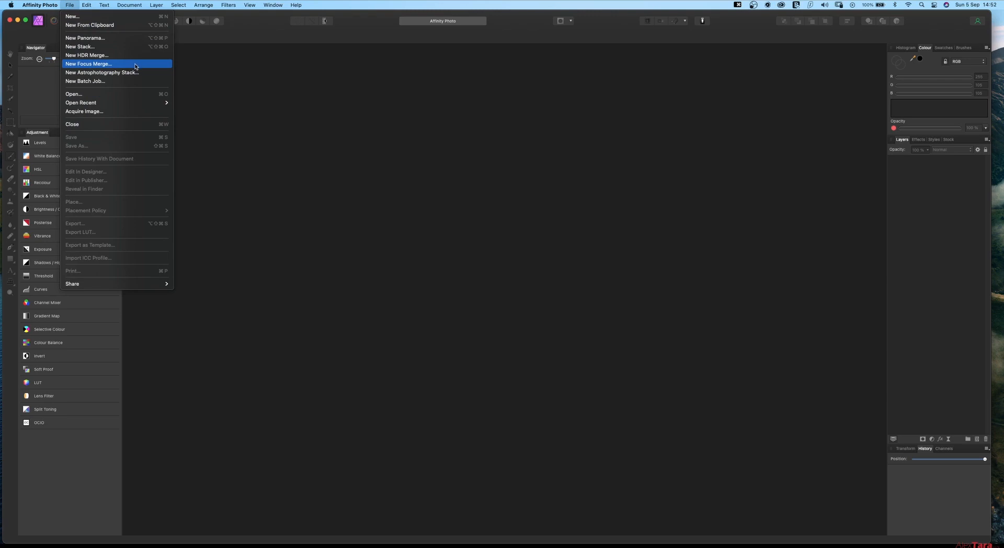
# Step: Start a New Focus Merge and load the CR2 files from the FocusStack folder
pyautogui.click(88, 63)
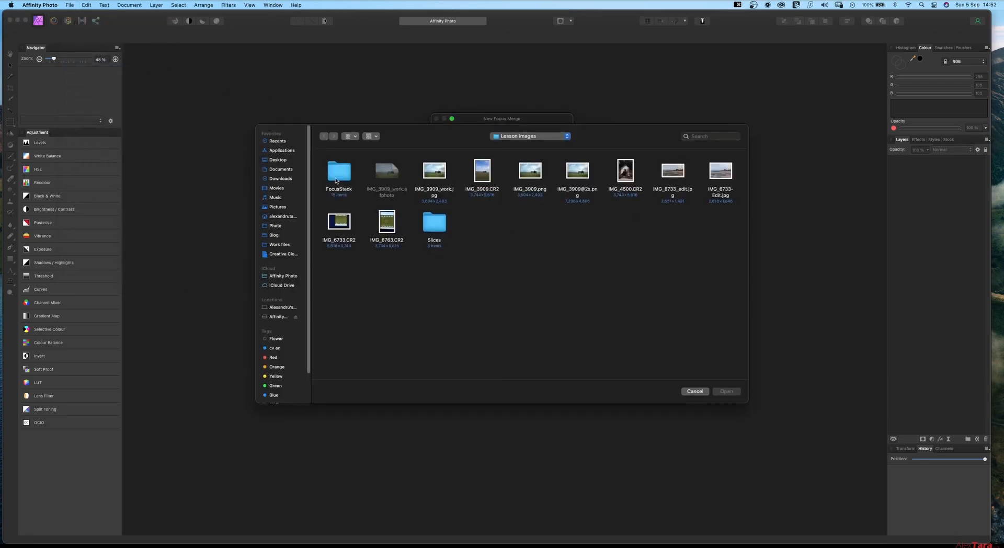
pyautogui.doubleClick(338, 172)
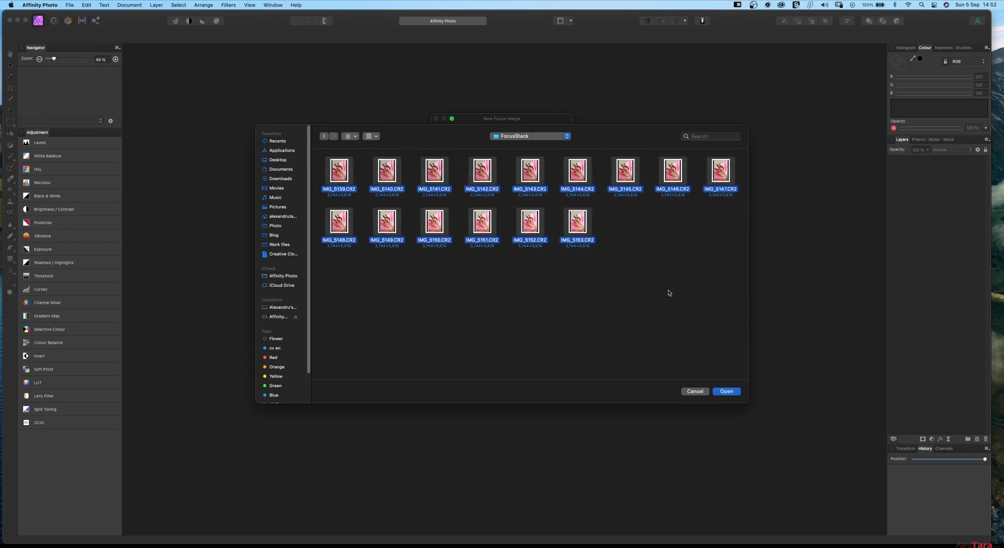
pyautogui.moveTo(729, 394)
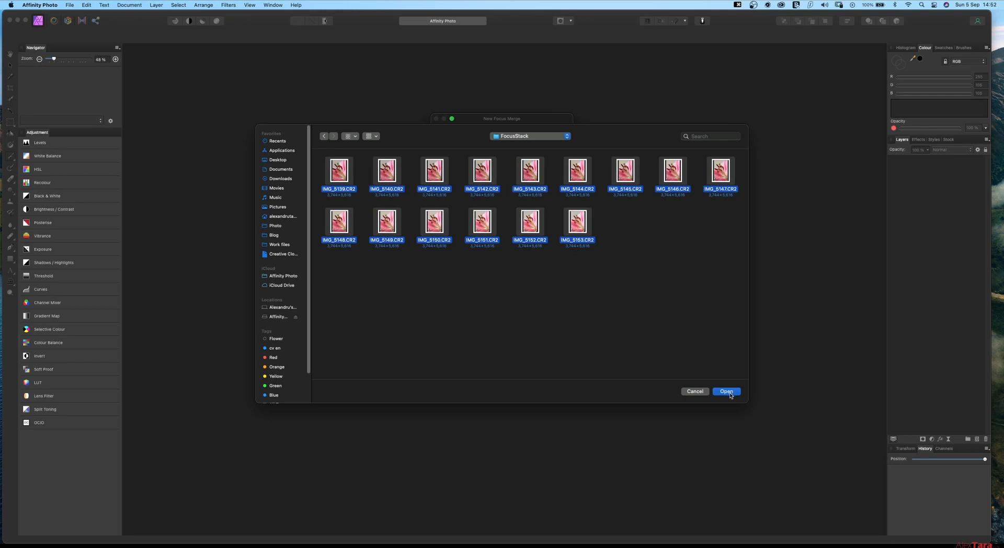
pyautogui.click(725, 391)
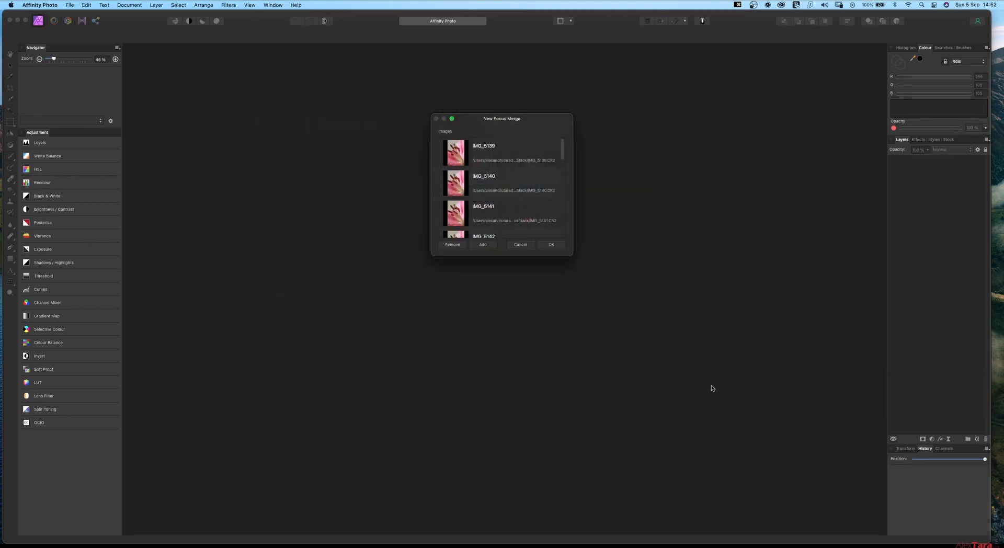
pyautogui.moveTo(493, 262)
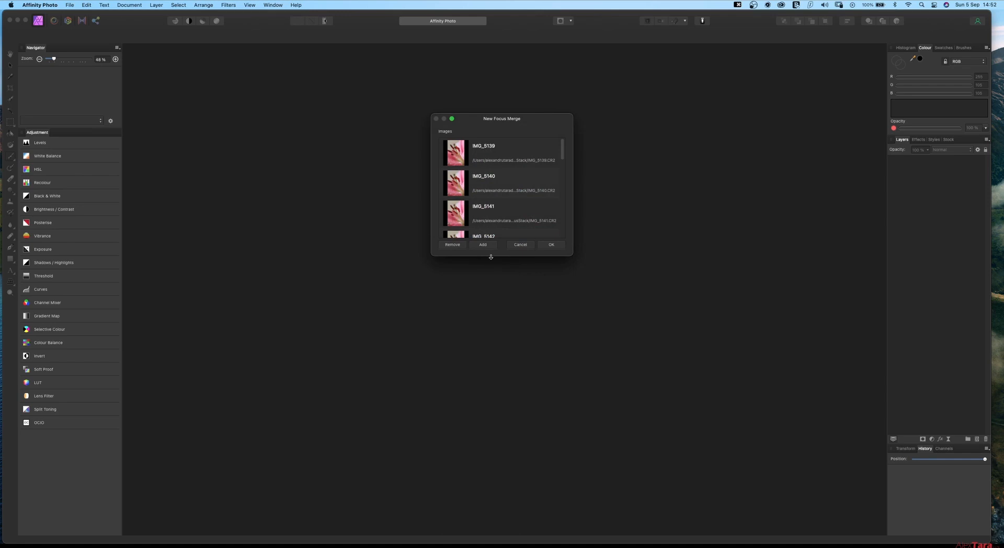
pyautogui.moveTo(494, 255)
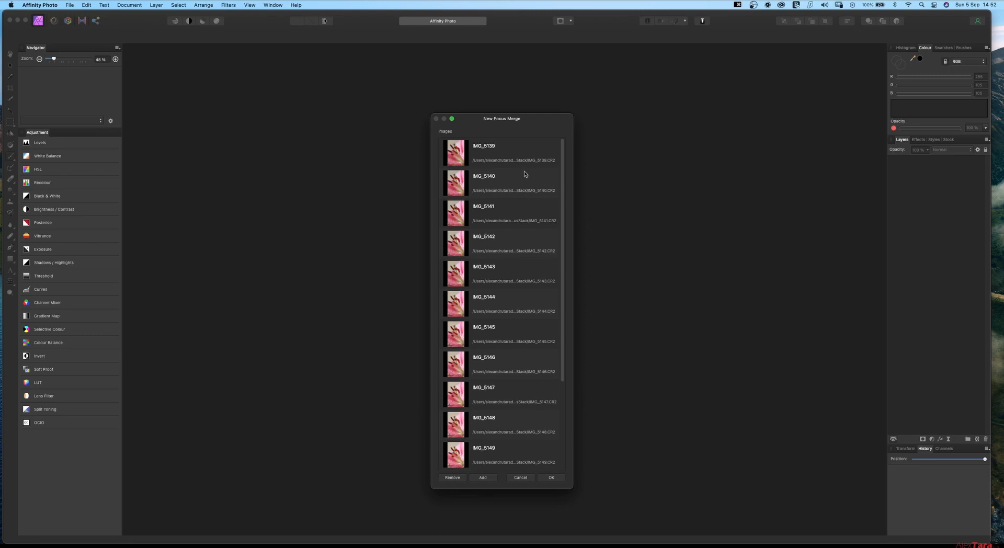
pyautogui.moveTo(492, 152)
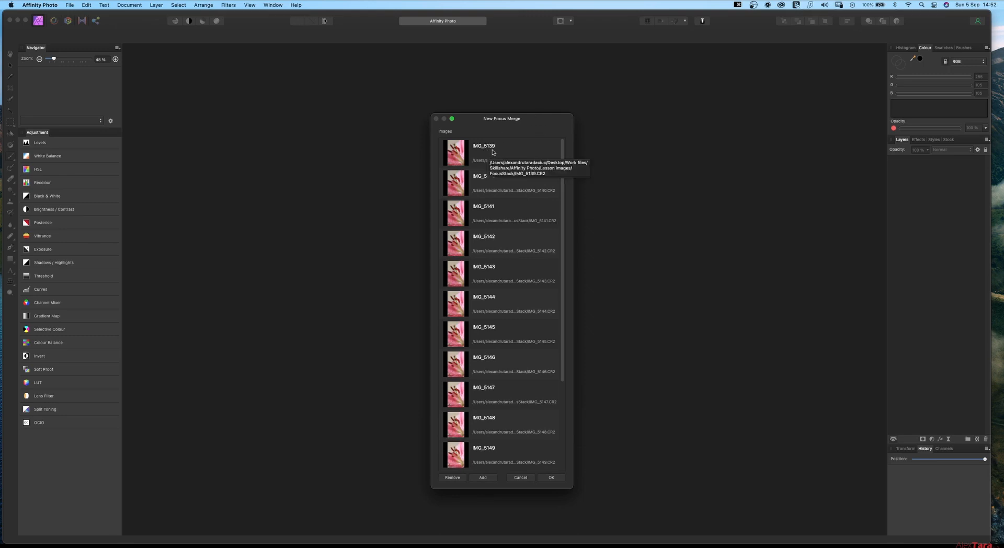
pyautogui.moveTo(510, 207)
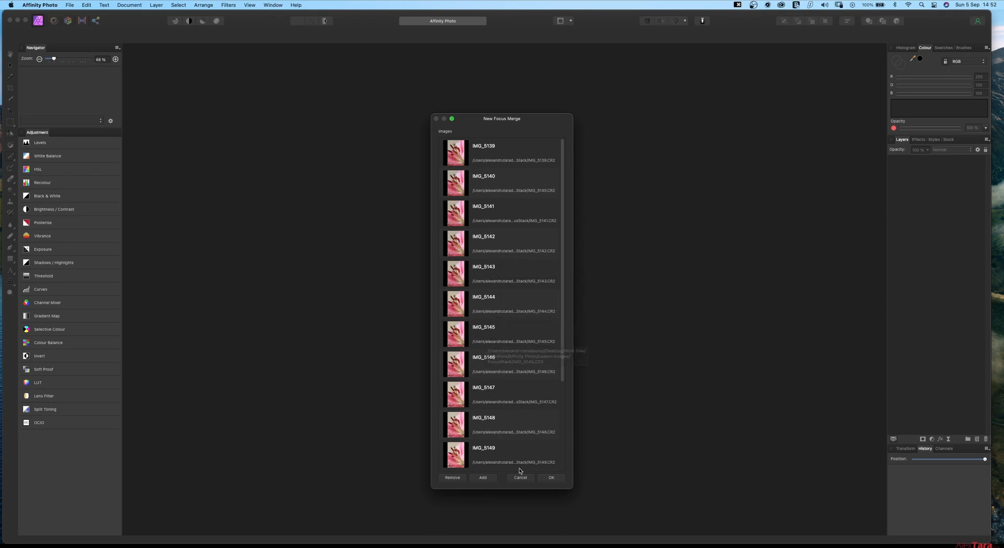
pyautogui.moveTo(560, 354)
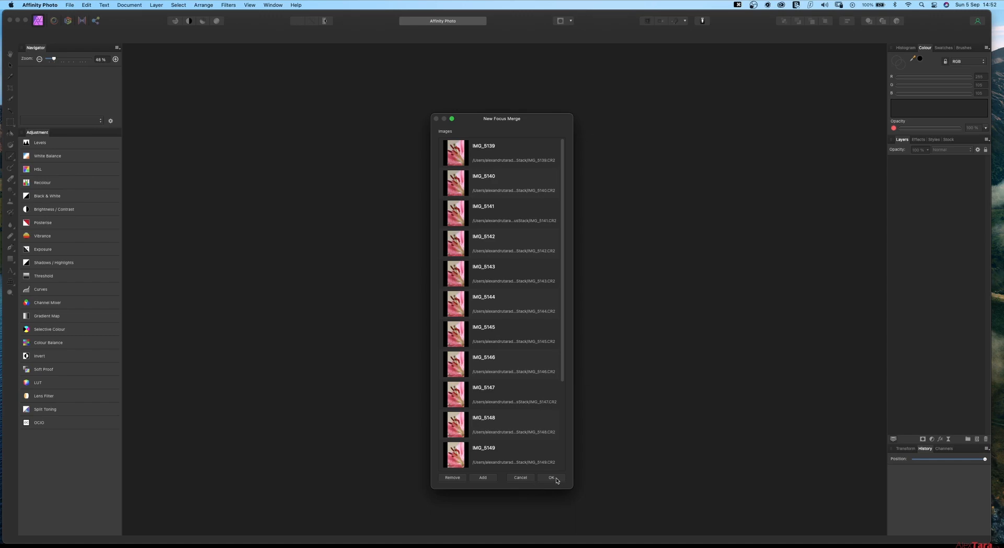
# Step: Merge the stack into one sharp lily image and inspect the petal and anthers
pyautogui.click(550, 477)
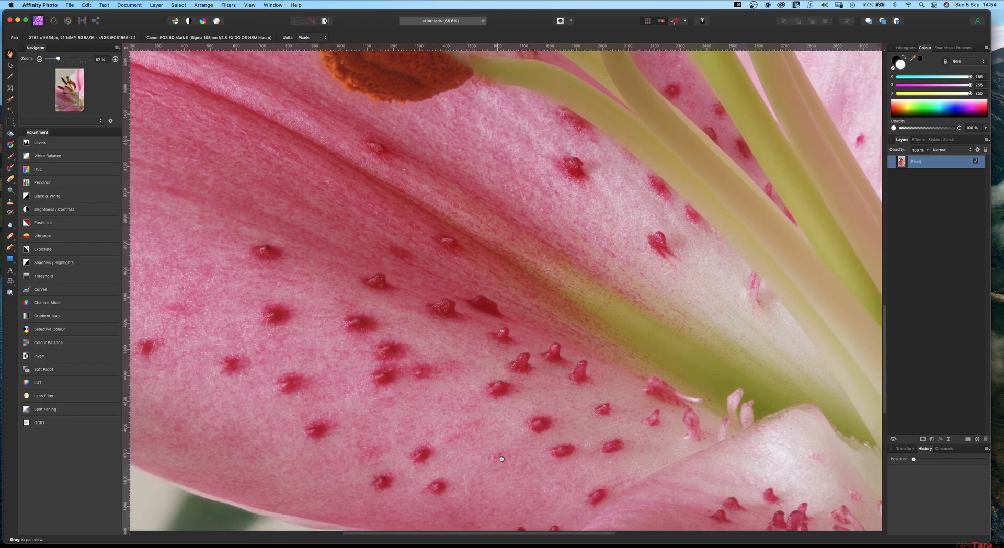
pyautogui.moveTo(501, 458); pyautogui.dragTo(357, 425)
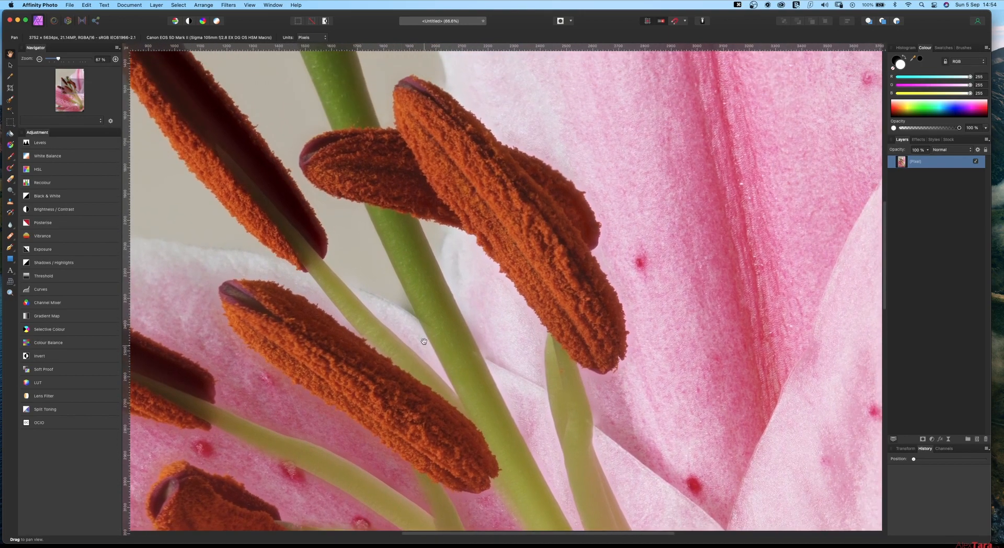
pyautogui.moveTo(422, 340); pyautogui.dragTo(460, 258)
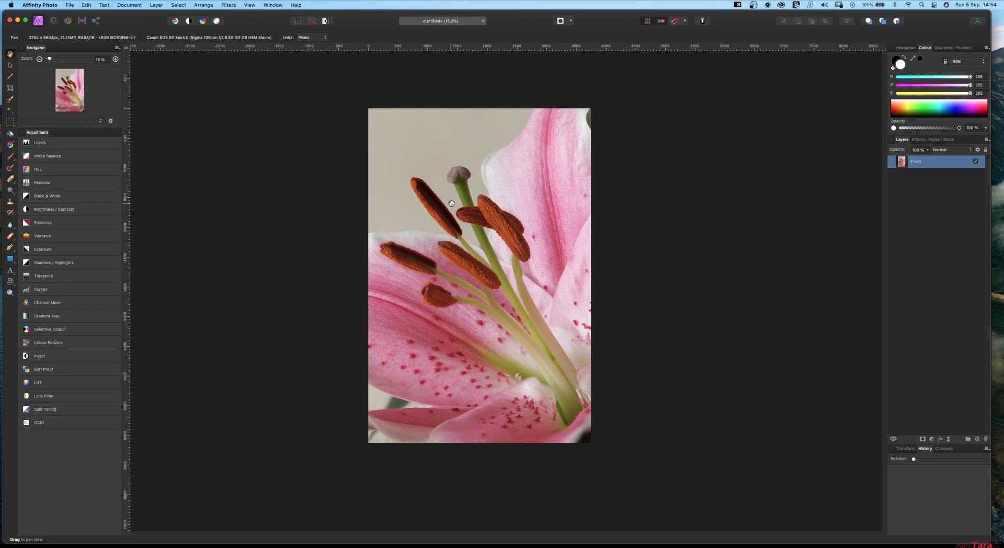
pyautogui.moveTo(450, 180)
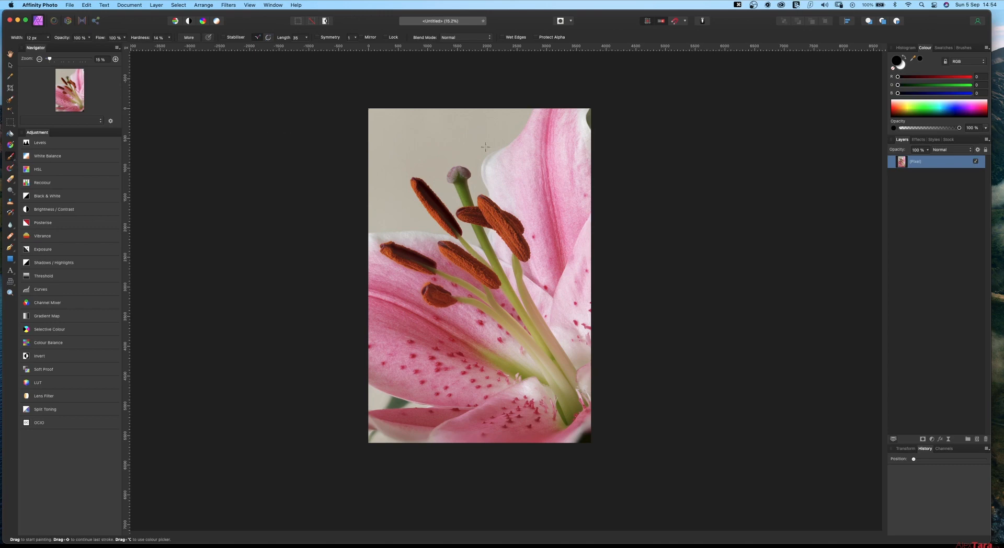
pyautogui.moveTo(761, 157)
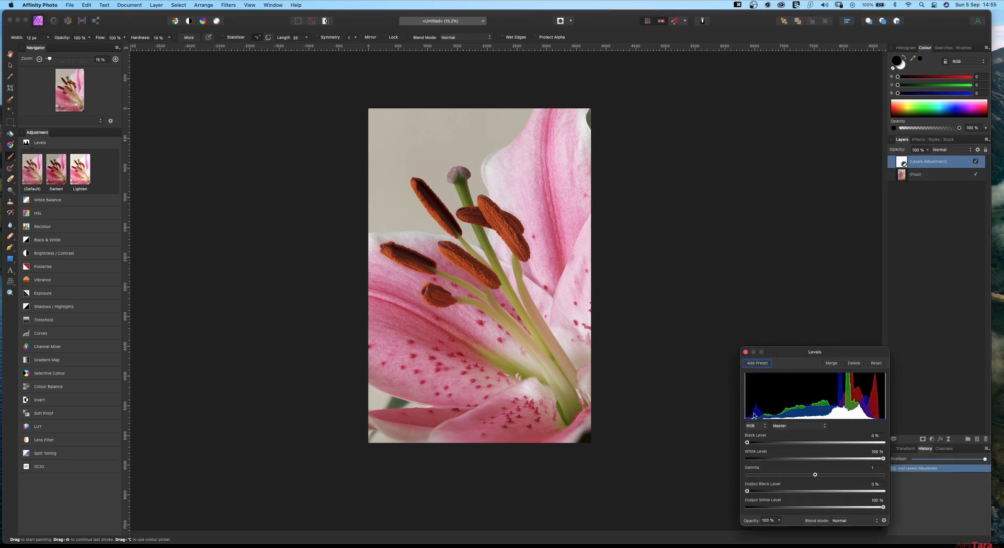
# Step: Set Levels black level to 3%, lower the master and Red channel white levels
pyautogui.moveTo(746, 441); pyautogui.dragTo(750, 441)
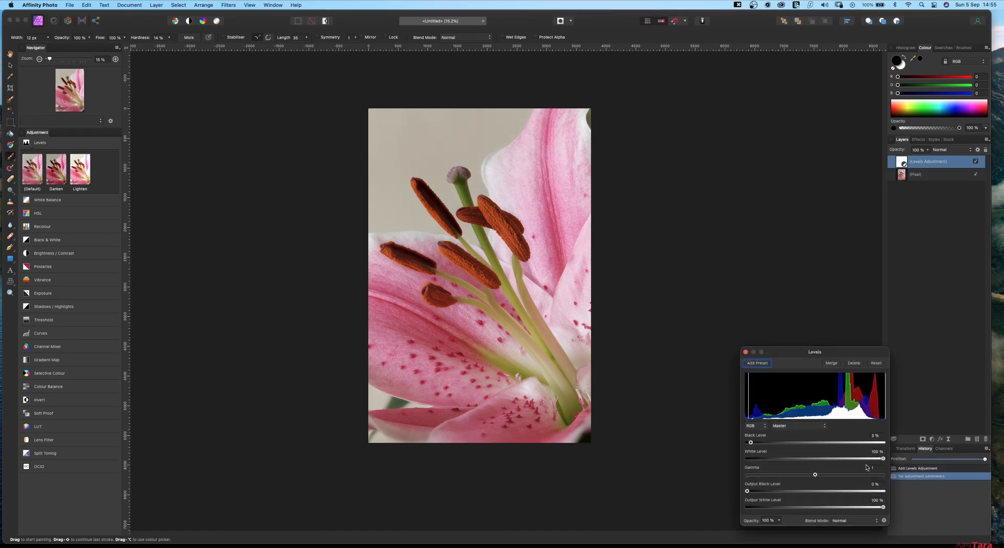
pyautogui.moveTo(883, 458); pyautogui.dragTo(874, 458)
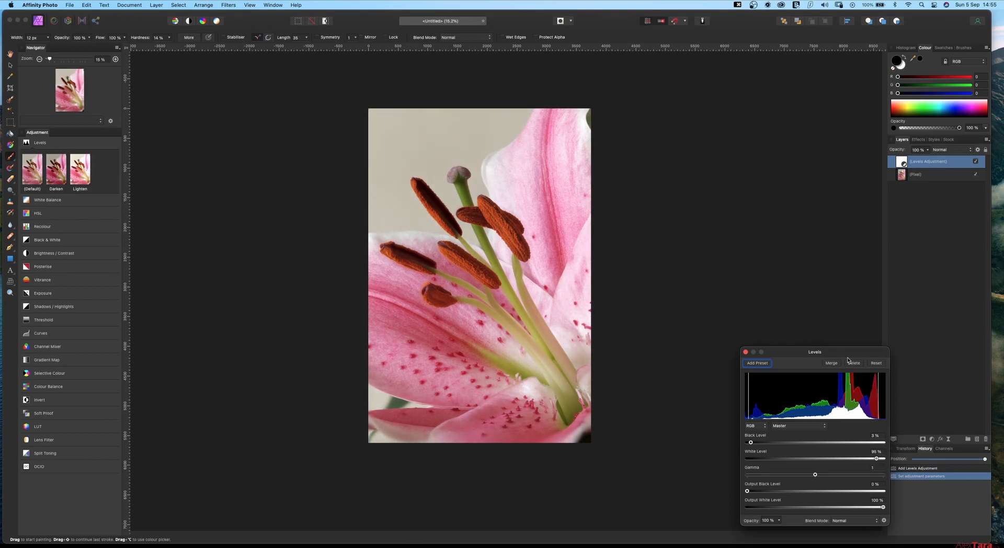
pyautogui.moveTo(881, 433)
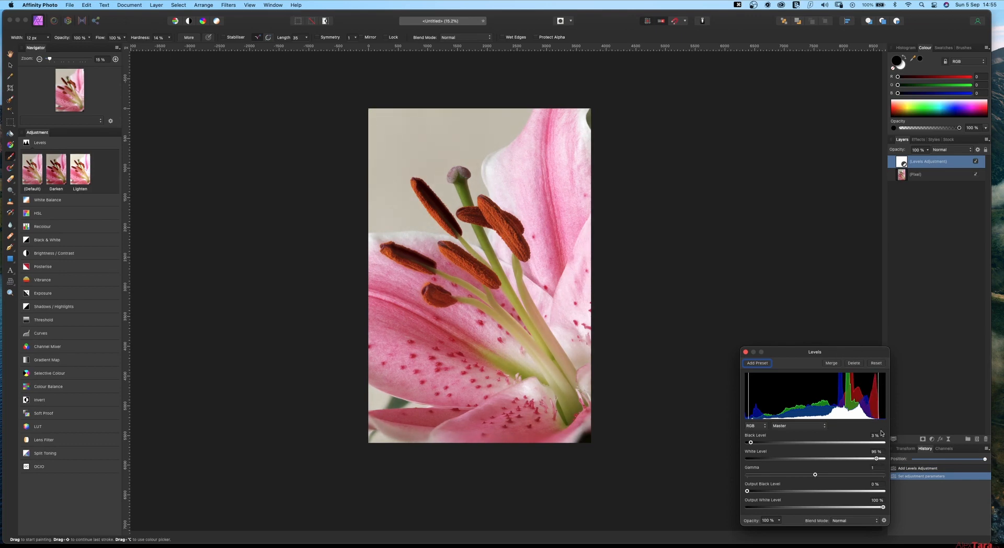
pyautogui.click(795, 426)
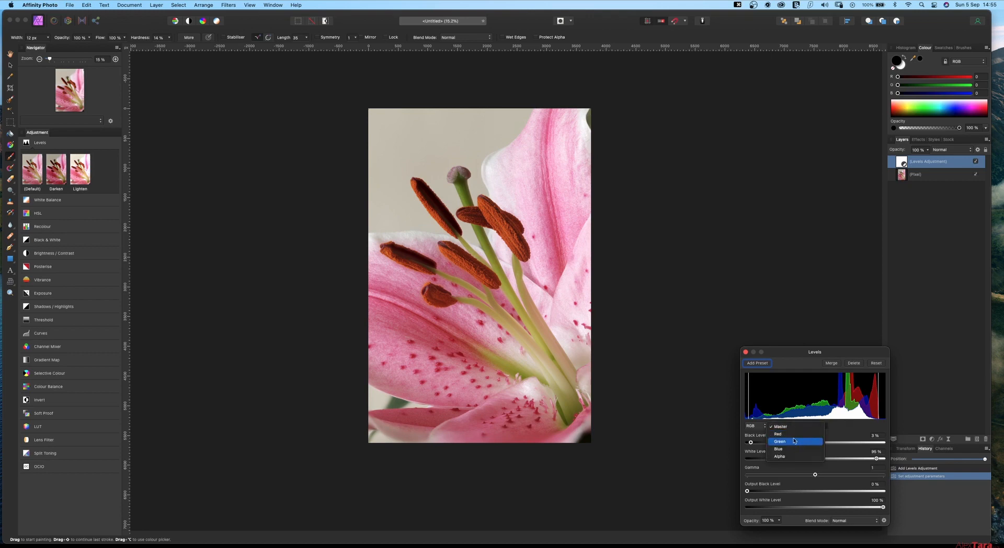
pyautogui.click(776, 433)
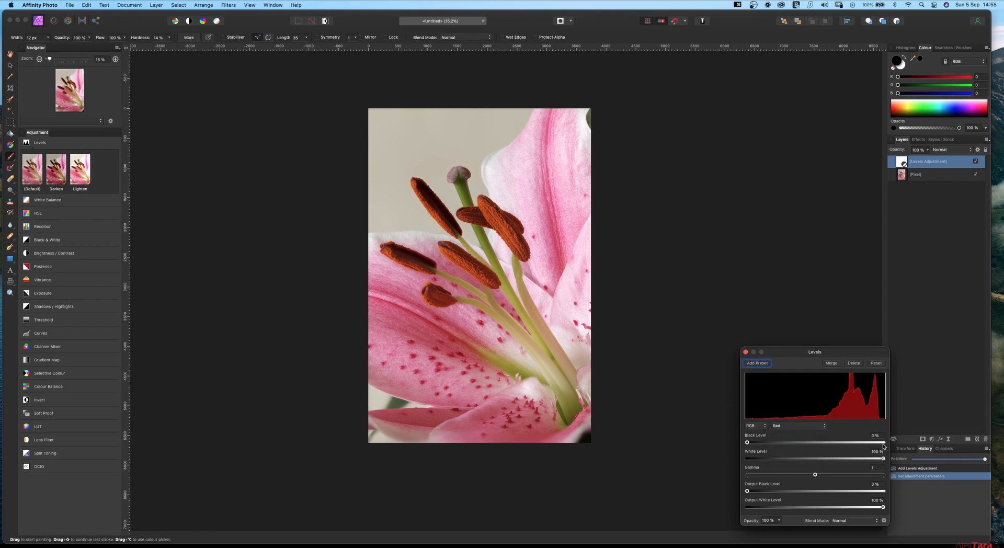
pyautogui.moveTo(883, 458); pyautogui.dragTo(877, 458)
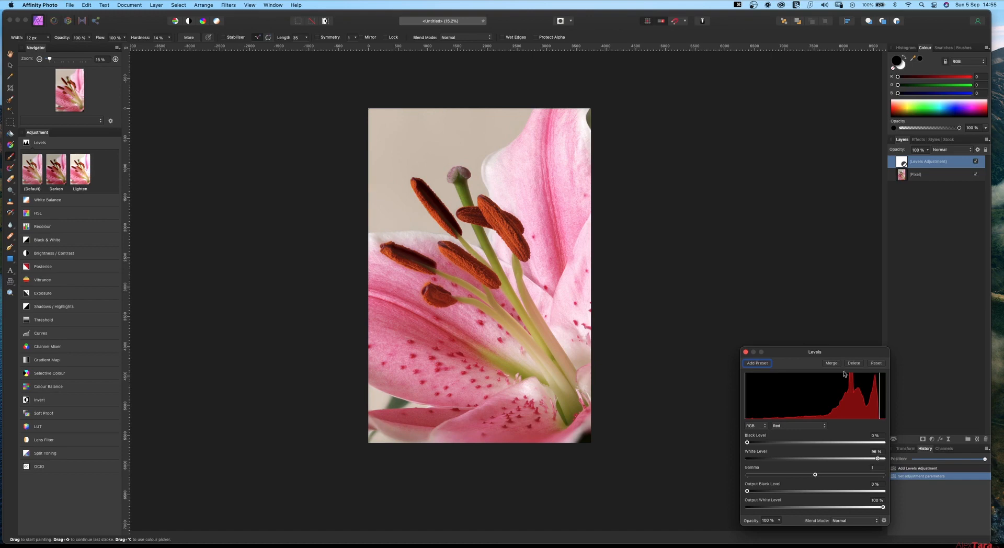
pyautogui.click(745, 352)
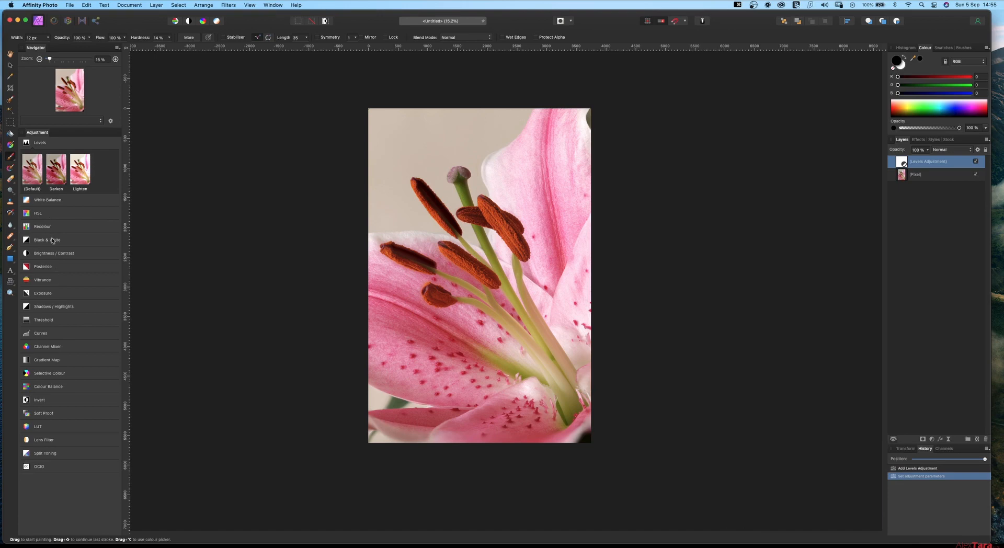
pyautogui.moveTo(50, 314)
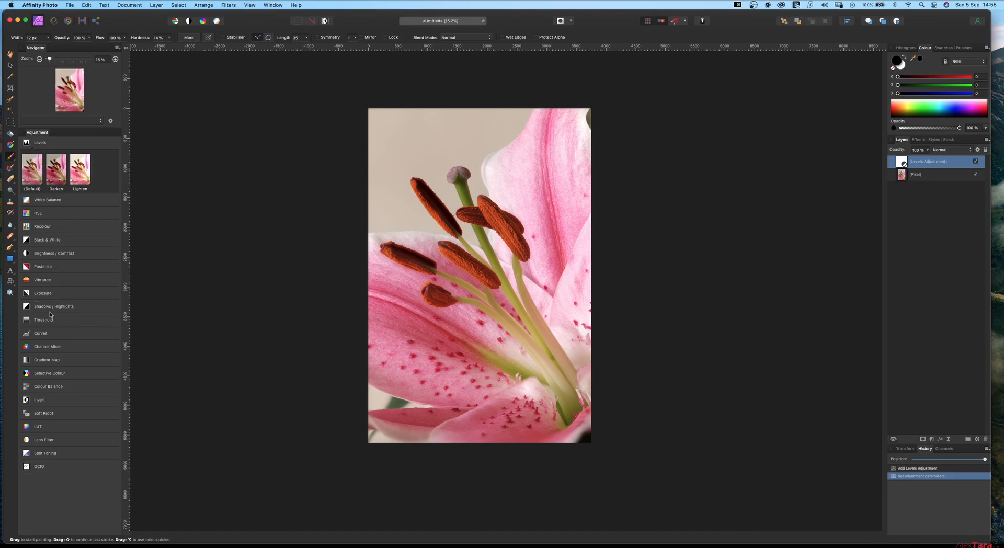
# Step: Add a Curves adjustment layer above the Levels layer from the Adjustments panel
pyautogui.click(41, 292)
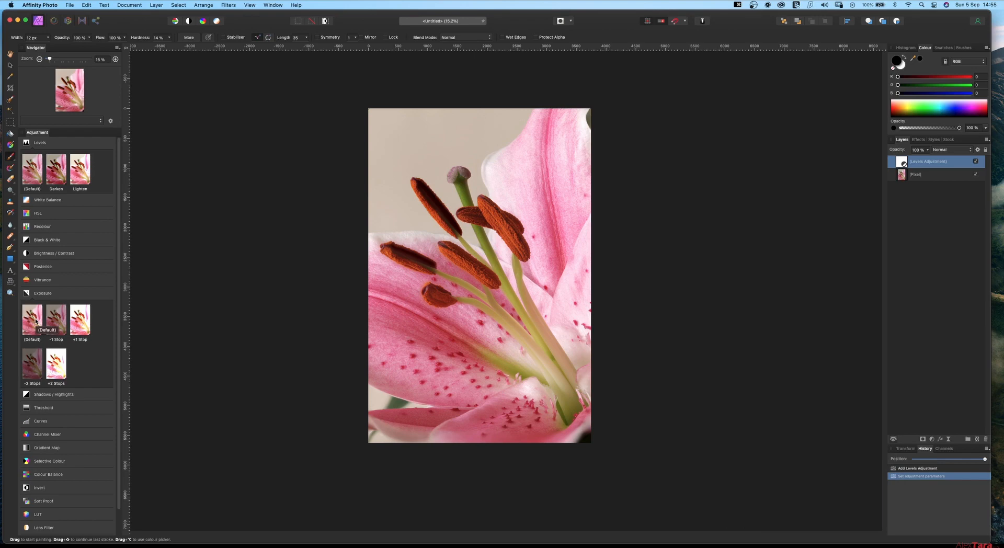
pyautogui.moveTo(40, 433)
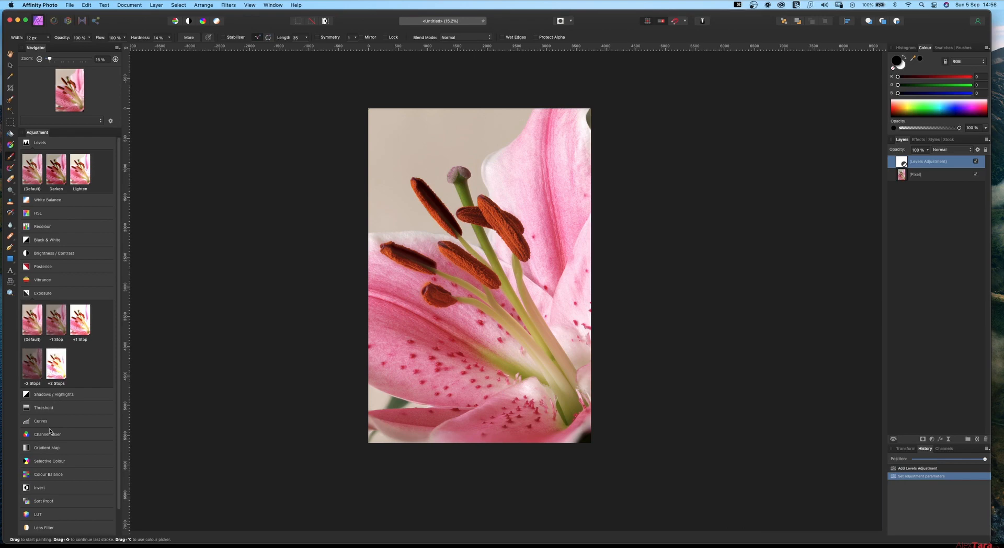
pyautogui.click(40, 420)
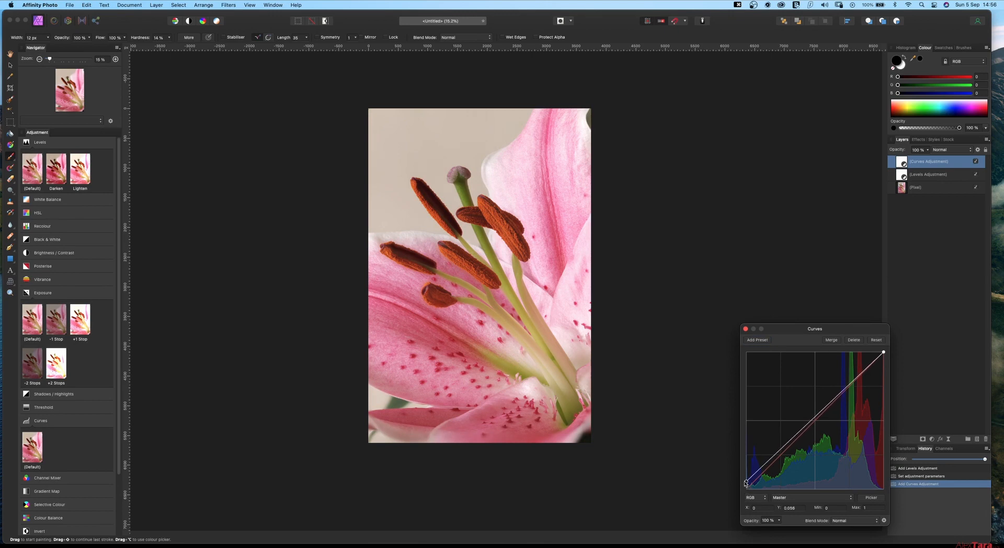
# Step: Pull the curve's top-right highlight node slightly inward to brighten highlights
pyautogui.moveTo(883, 352); pyautogui.dragTo(882, 358)
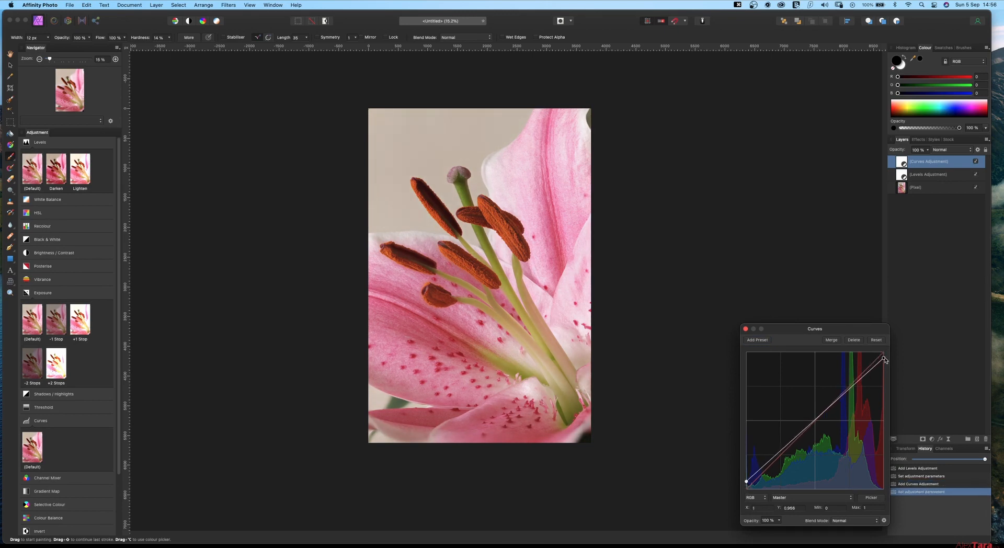
pyautogui.moveTo(884, 359); pyautogui.dragTo(884, 361)
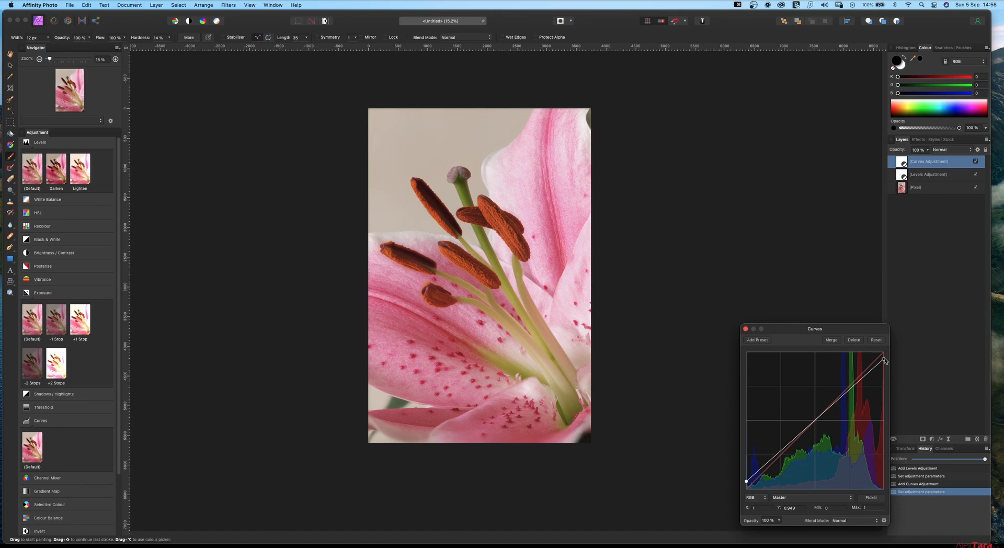
pyautogui.moveTo(775, 394)
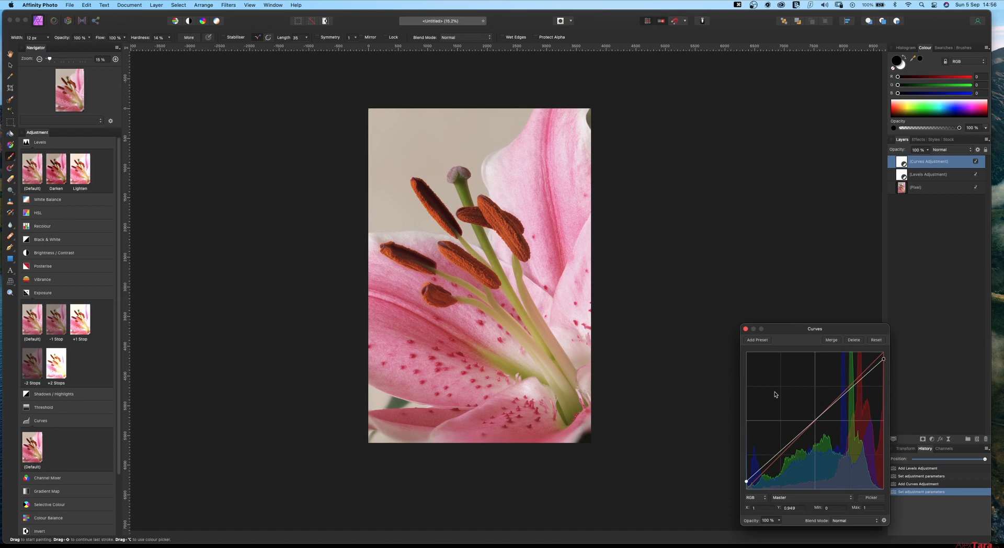
pyautogui.moveTo(909, 224)
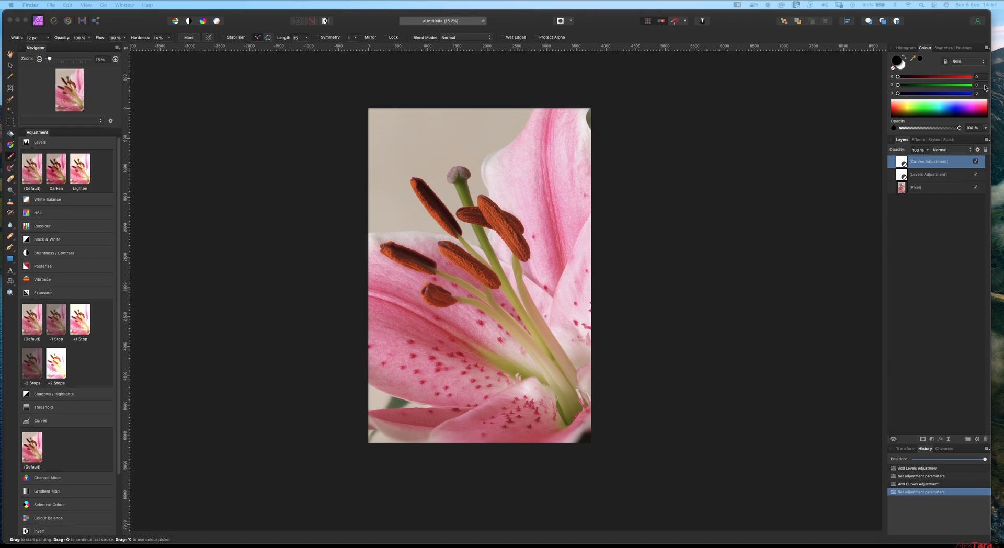
pyautogui.moveTo(675, 225)
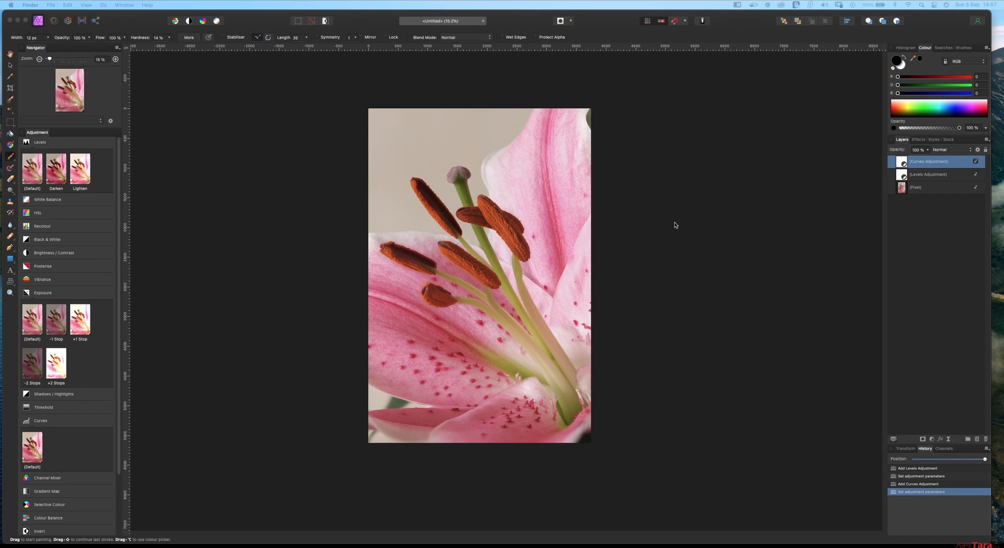
pyautogui.moveTo(915, 211)
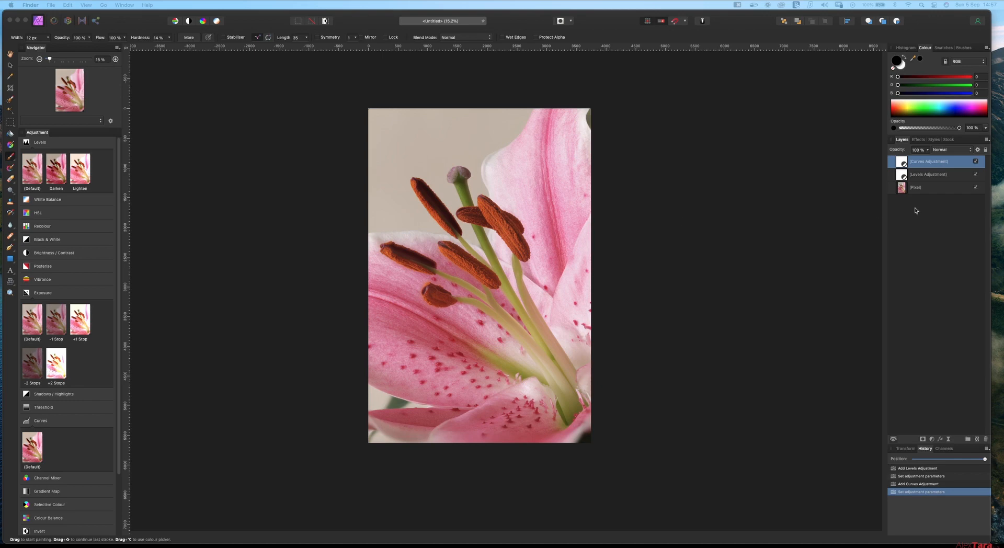